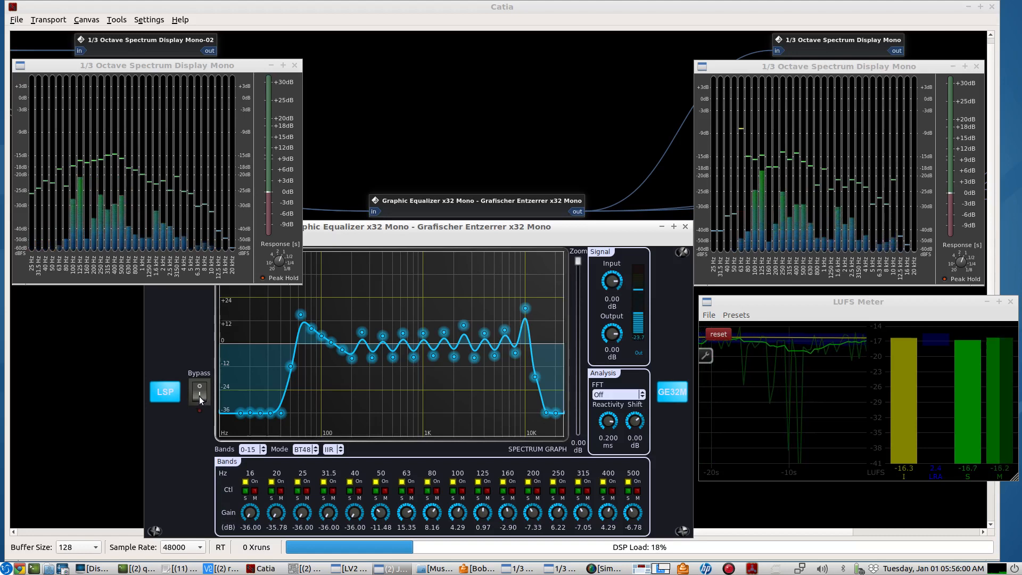
Step: Toggle Bypass on the Graphic Equalizer x32 Mono to compare its band-pass curve on the meters
{"action": "left_click", "coordinate": [199, 390]}
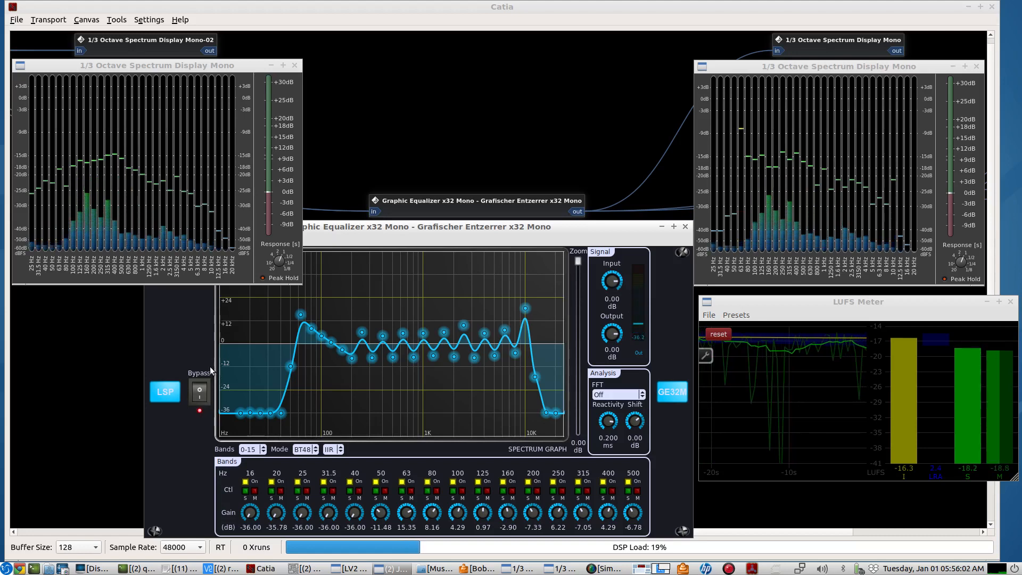